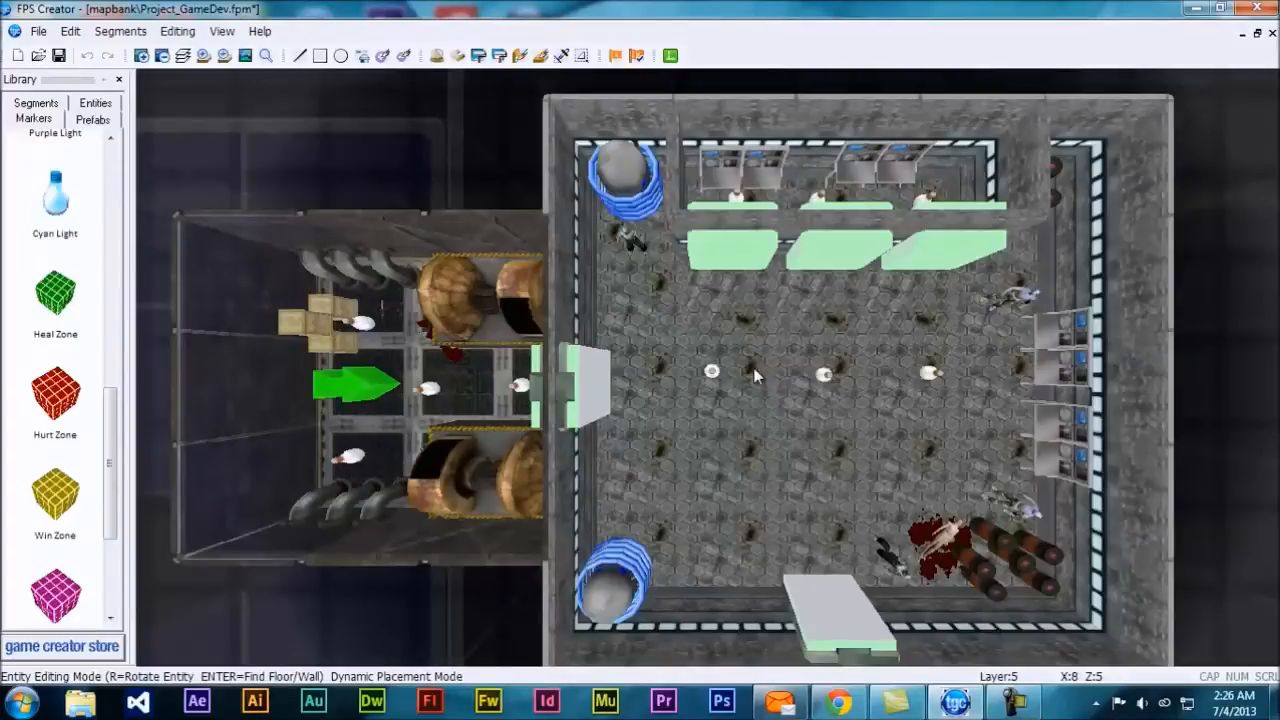
{"action": "mouse_move", "coordinate": [783, 375]}
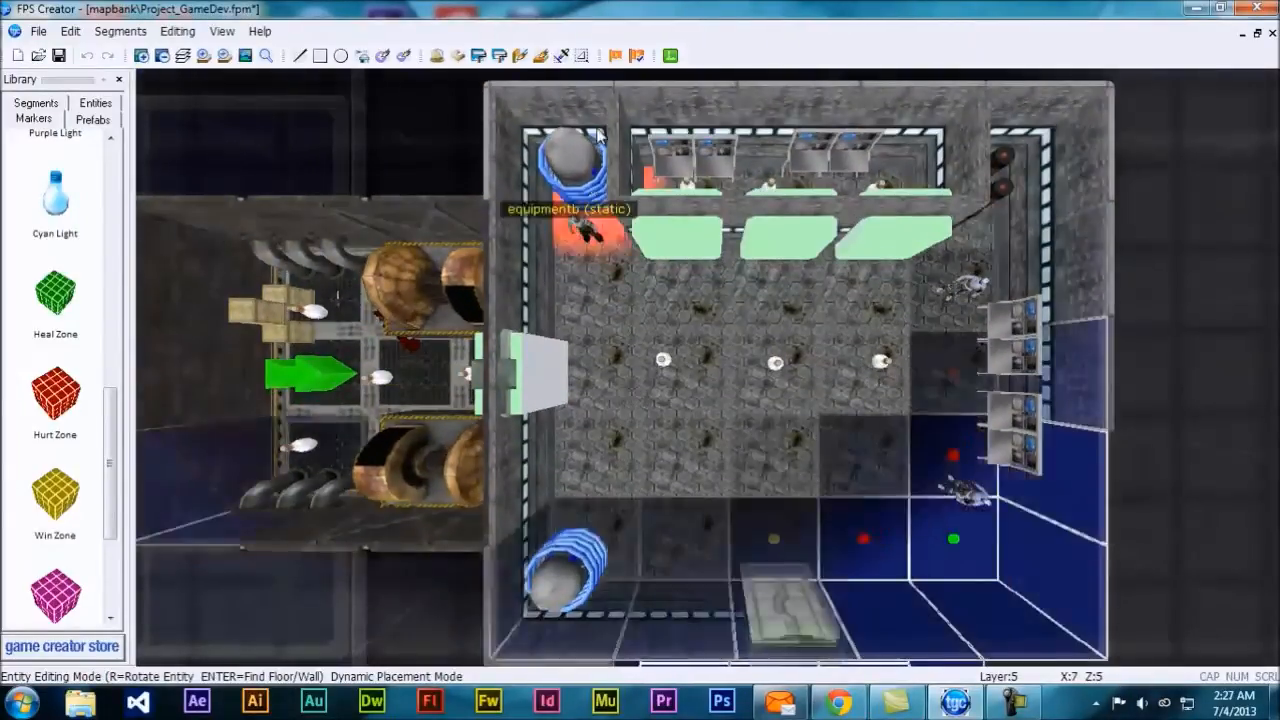
Build the level for a test run until the game controls guide and 911MB size appear
{"action": "left_click", "coordinate": [670, 55]}
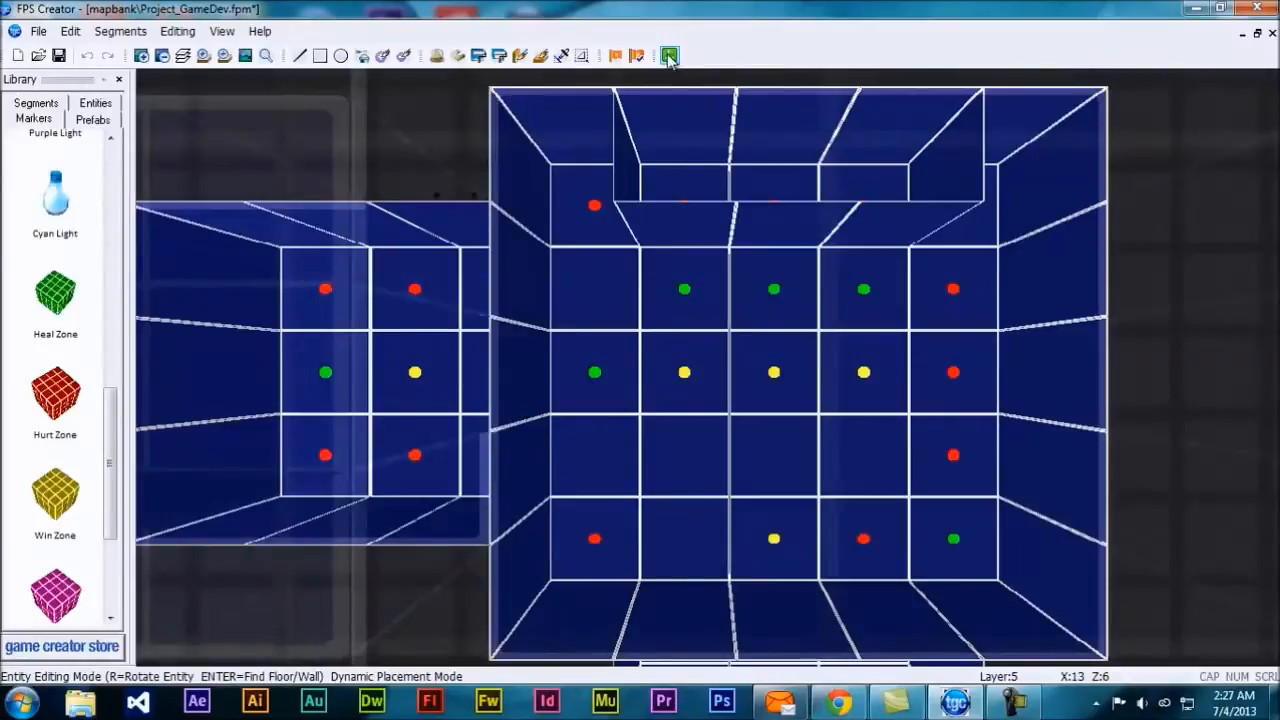
{"action": "mouse_move", "coordinate": [669, 55]}
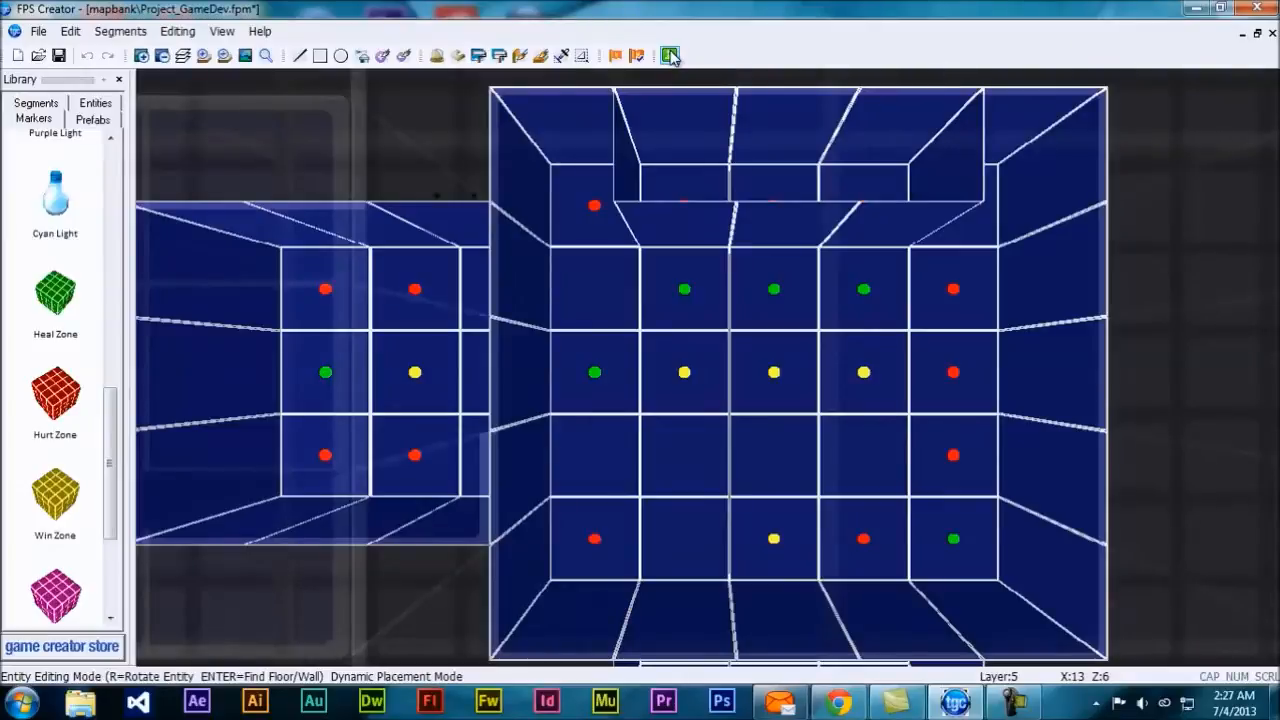
{"action": "left_click", "coordinate": [669, 55]}
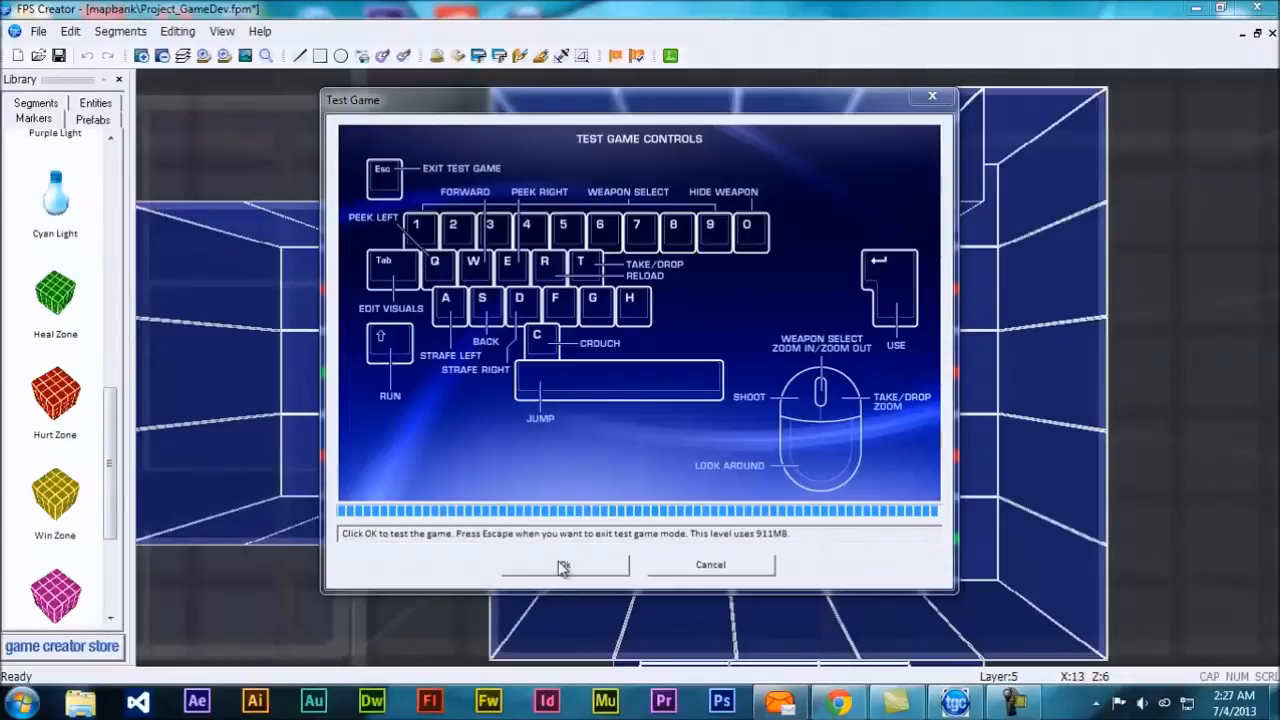
Start the test game and walk from the hangar bay into the control room, picking up a rifle
{"action": "left_click", "coordinate": [565, 565]}
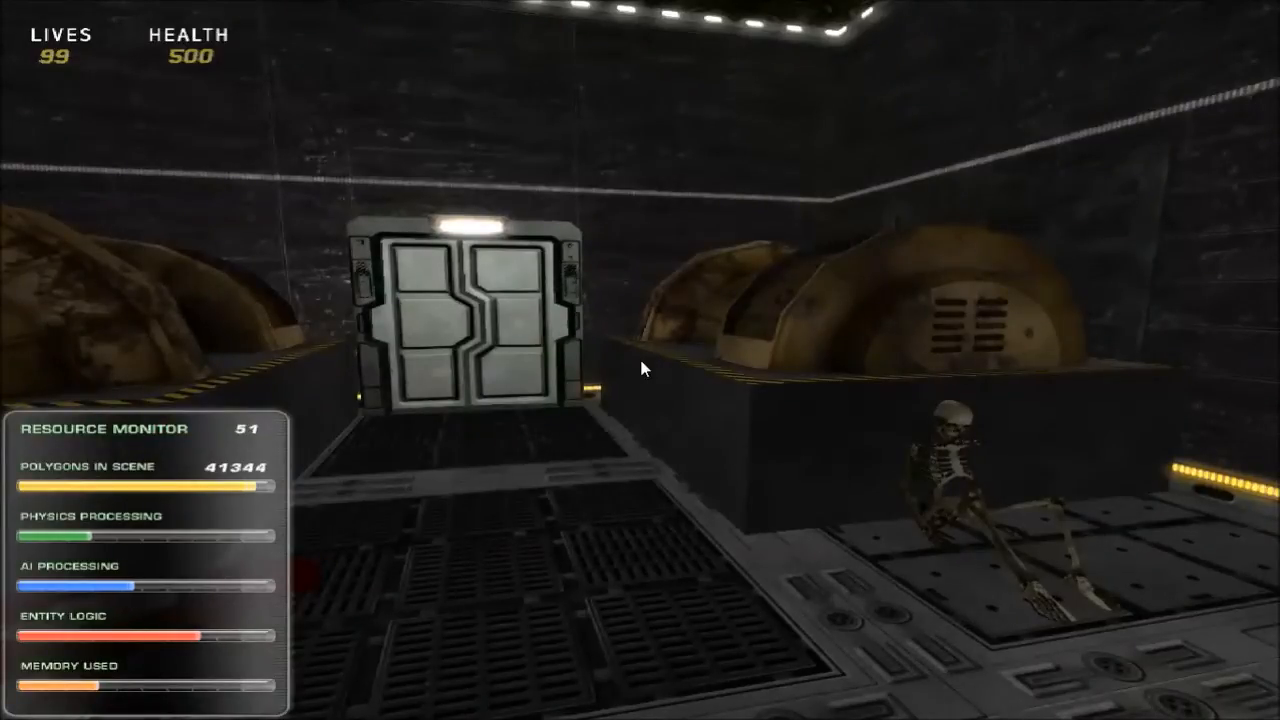
{"action": "left_click", "coordinate": [640, 360]}
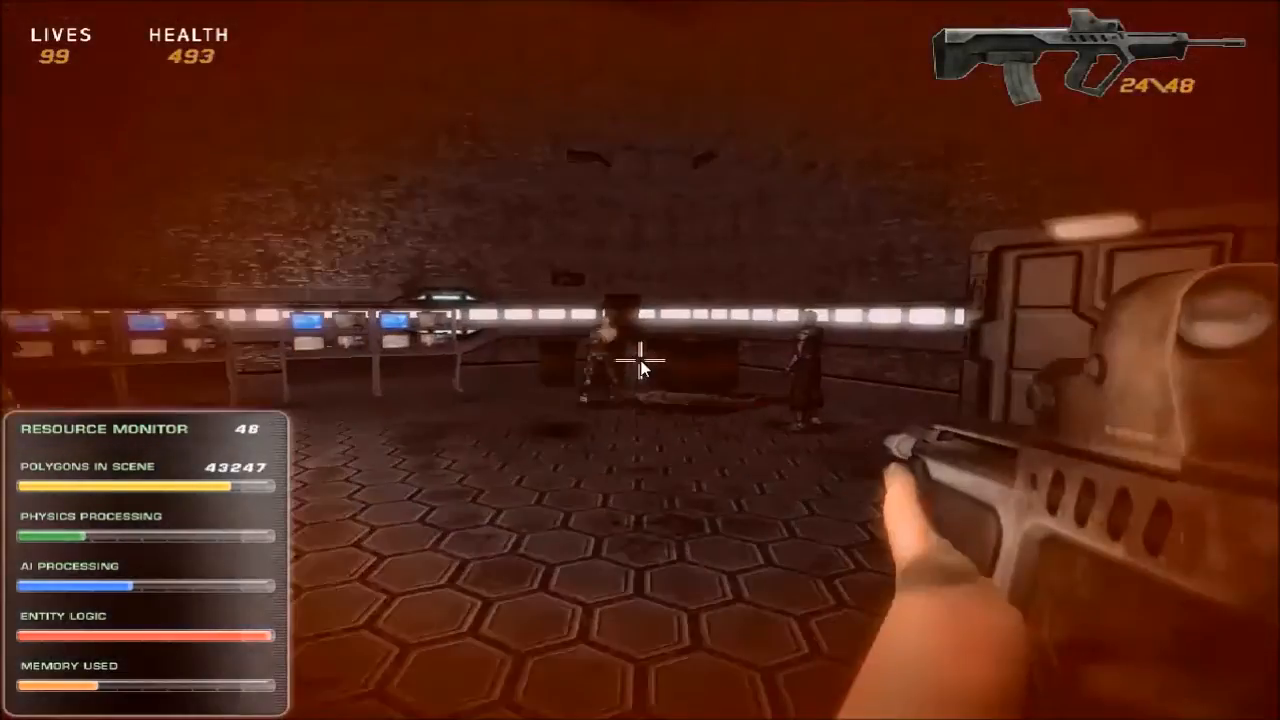
Shoot the attacking soldiers, including the armoured one and one near the barrels
{"action": "left_click", "coordinate": [640, 365]}
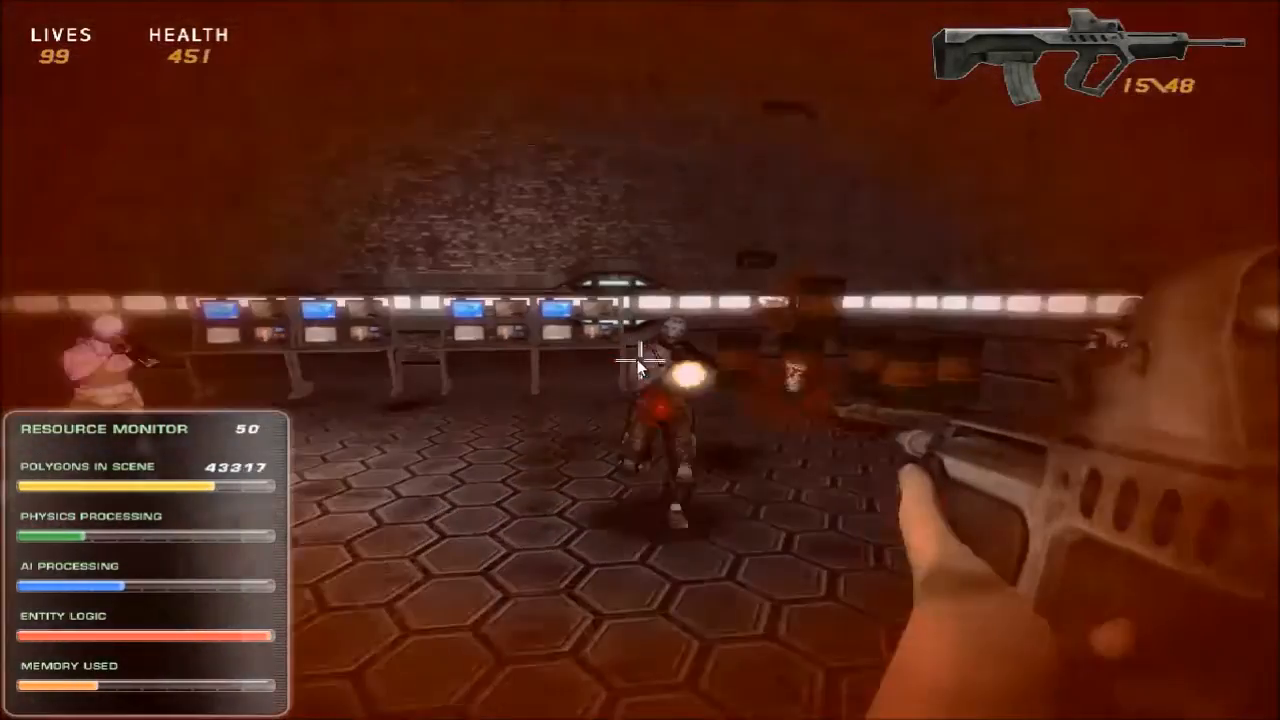
{"action": "left_click", "coordinate": [640, 360]}
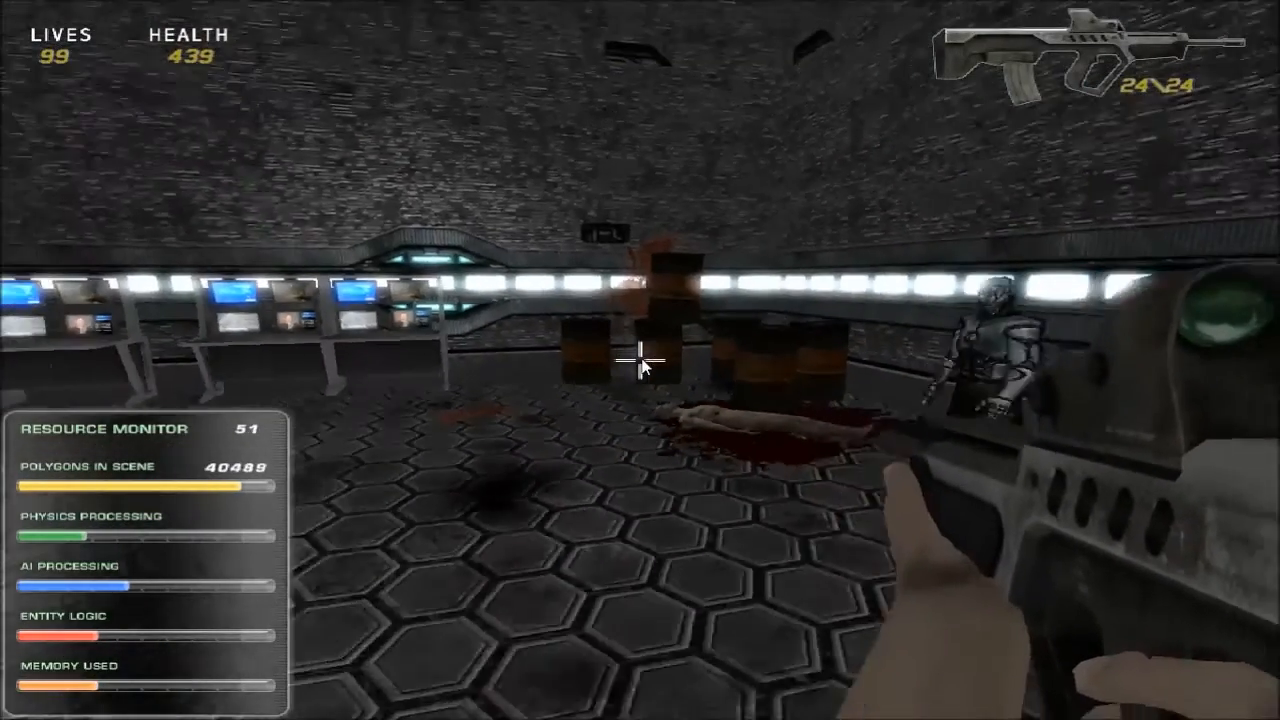
{"action": "left_click", "coordinate": [640, 360]}
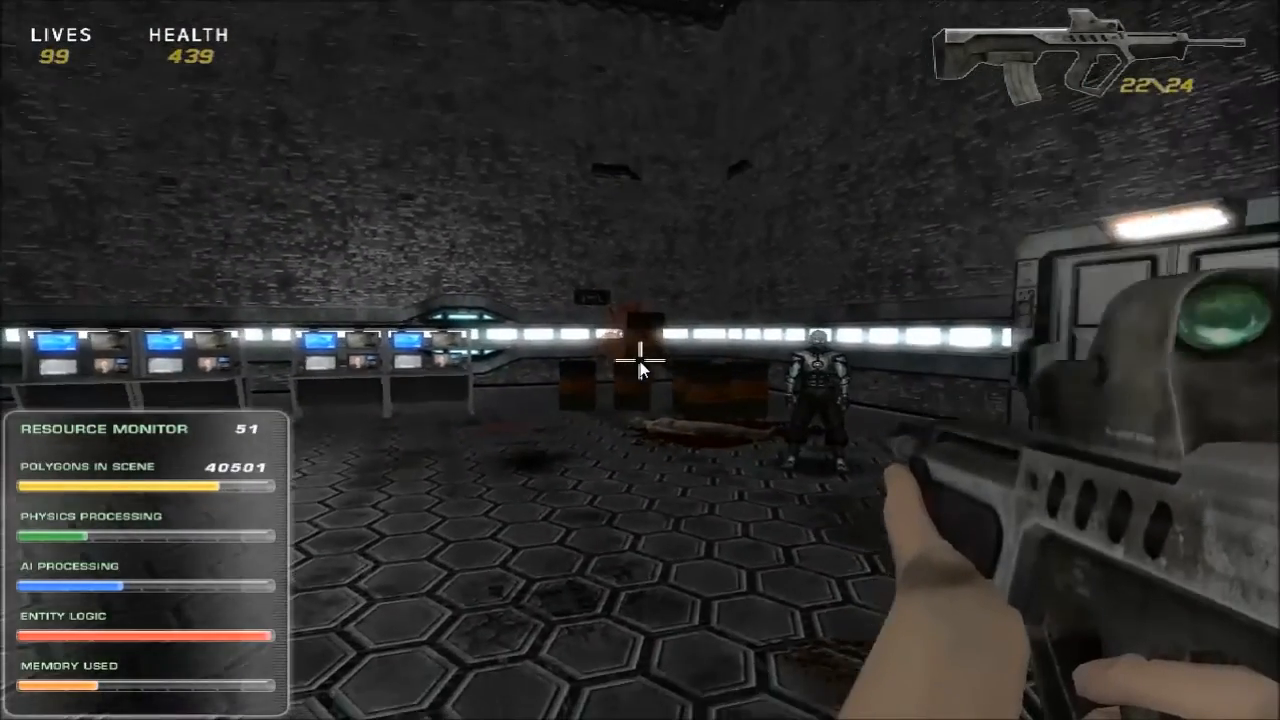
{"action": "left_click", "coordinate": [640, 360]}
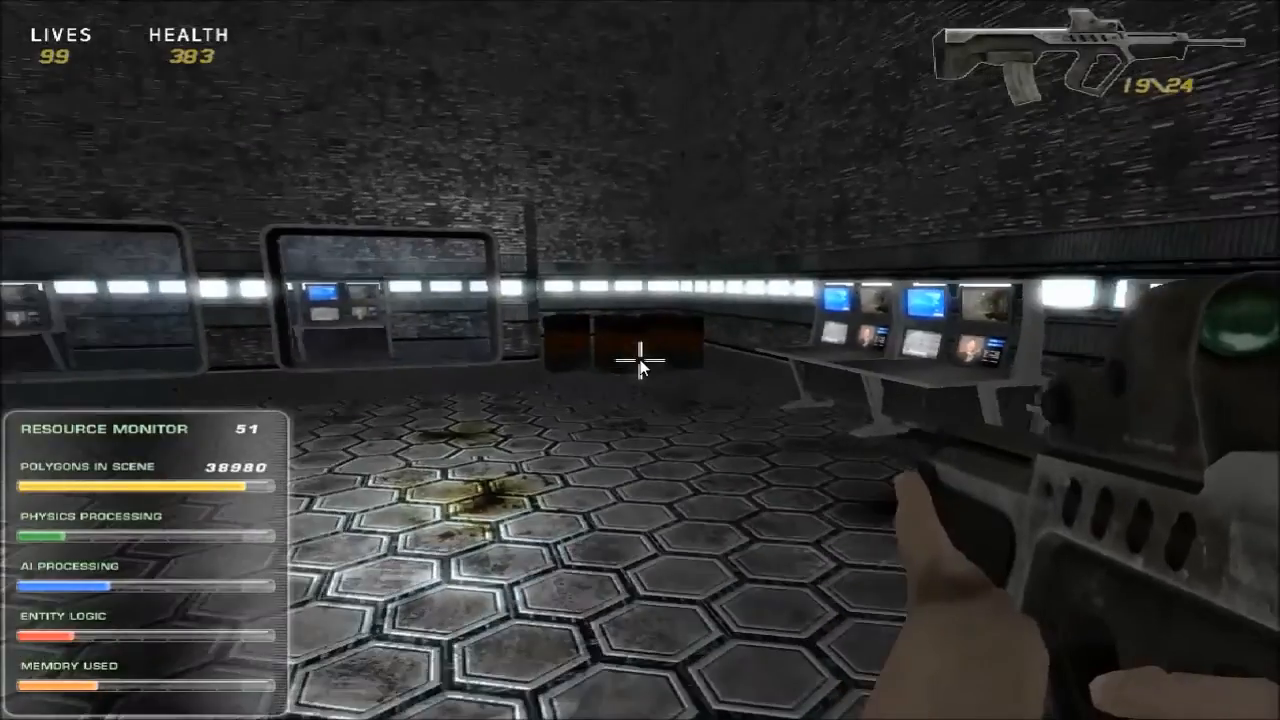
{"action": "left_click", "coordinate": [640, 365]}
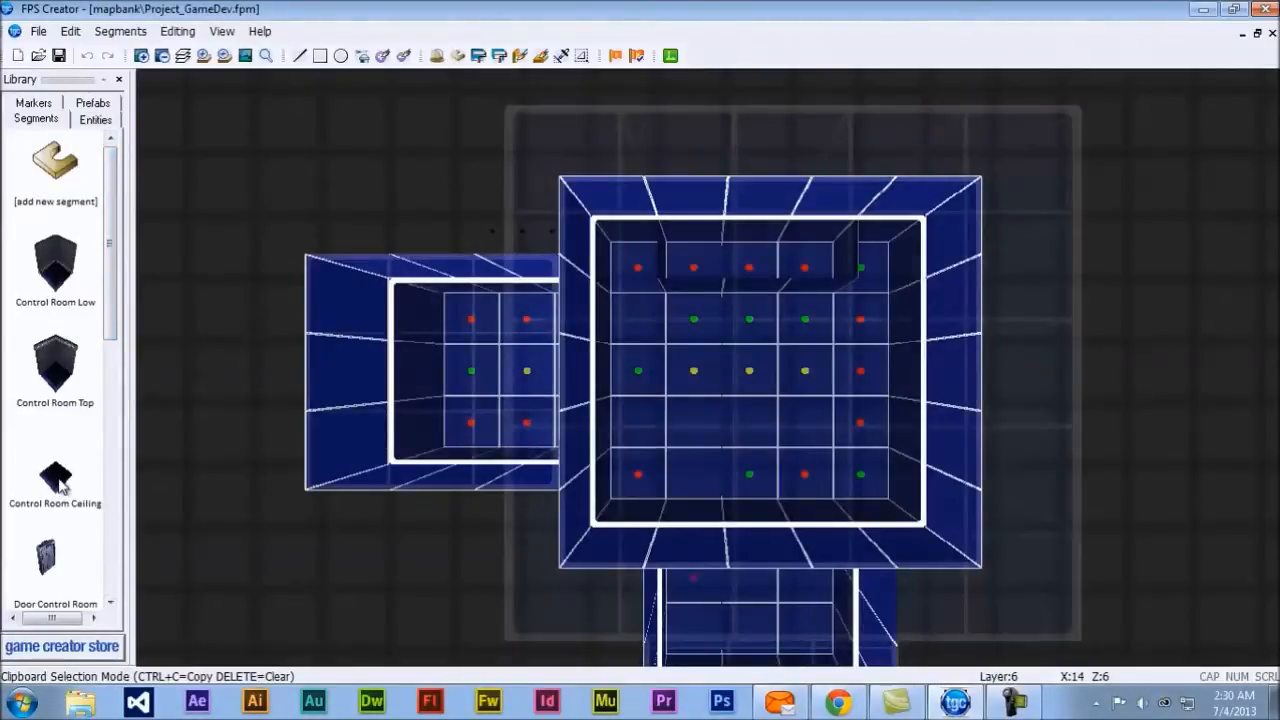
Paint Control Room and Hanger Bay ceiling segments over the rooms on the upper layer
{"action": "scroll", "scroll_direction": "down", "scroll_amount": 3}
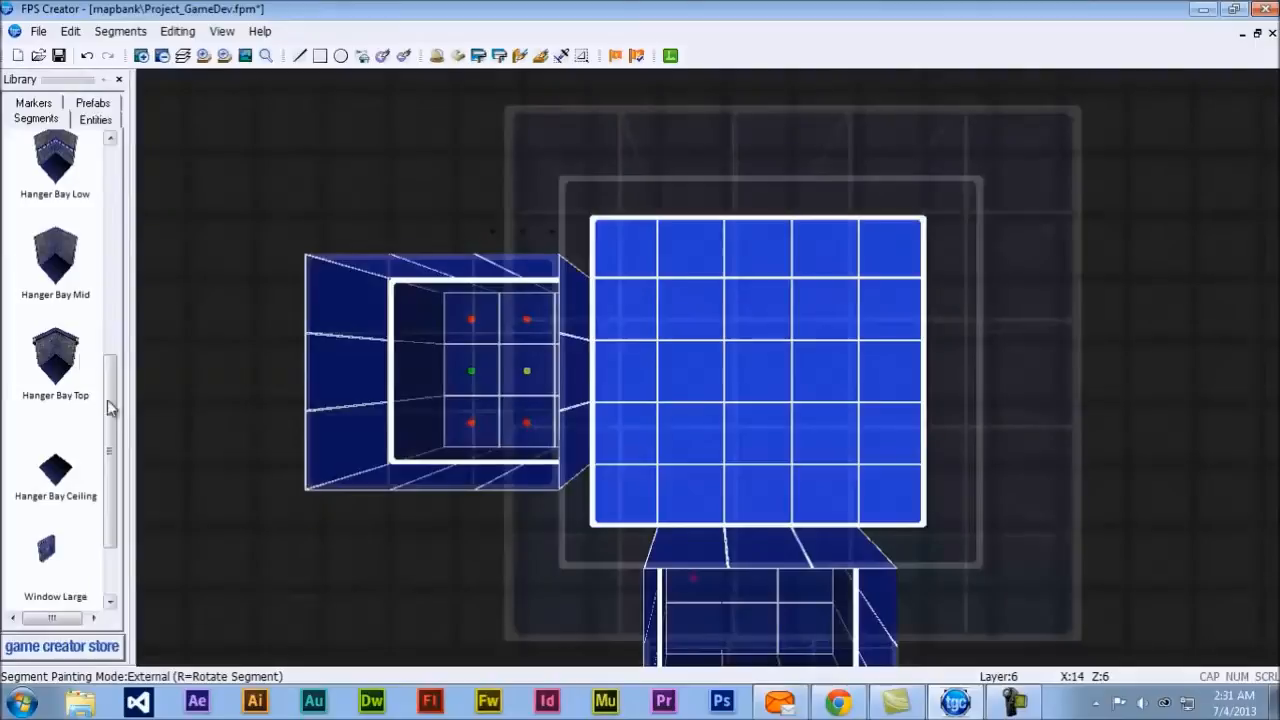
{"action": "scroll", "scroll_direction": "down", "scroll_amount": 3}
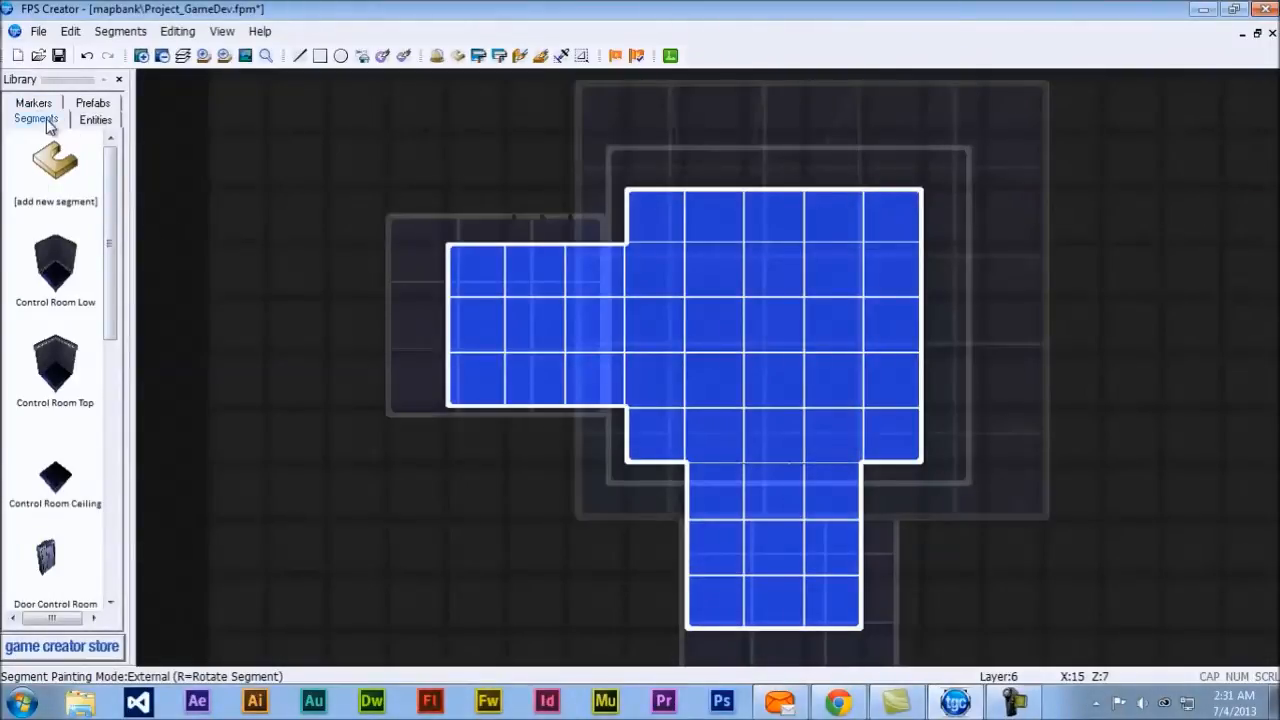
{"action": "left_click", "coordinate": [95, 118]}
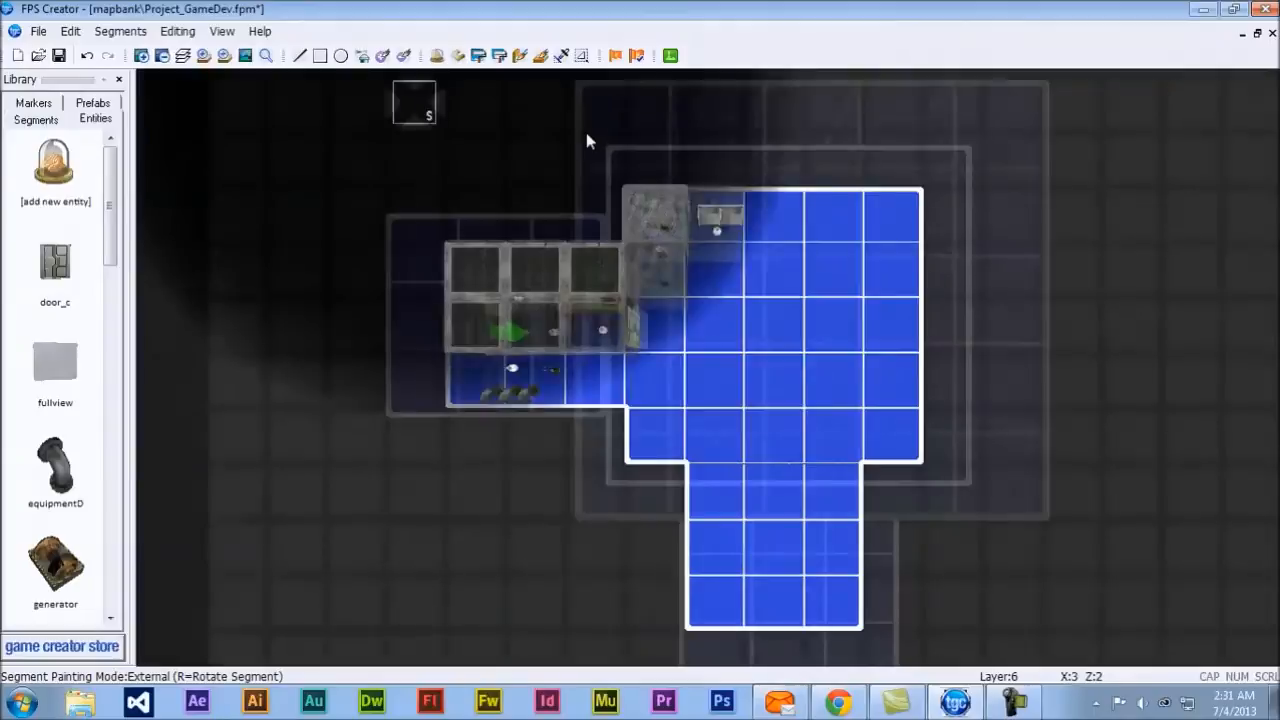